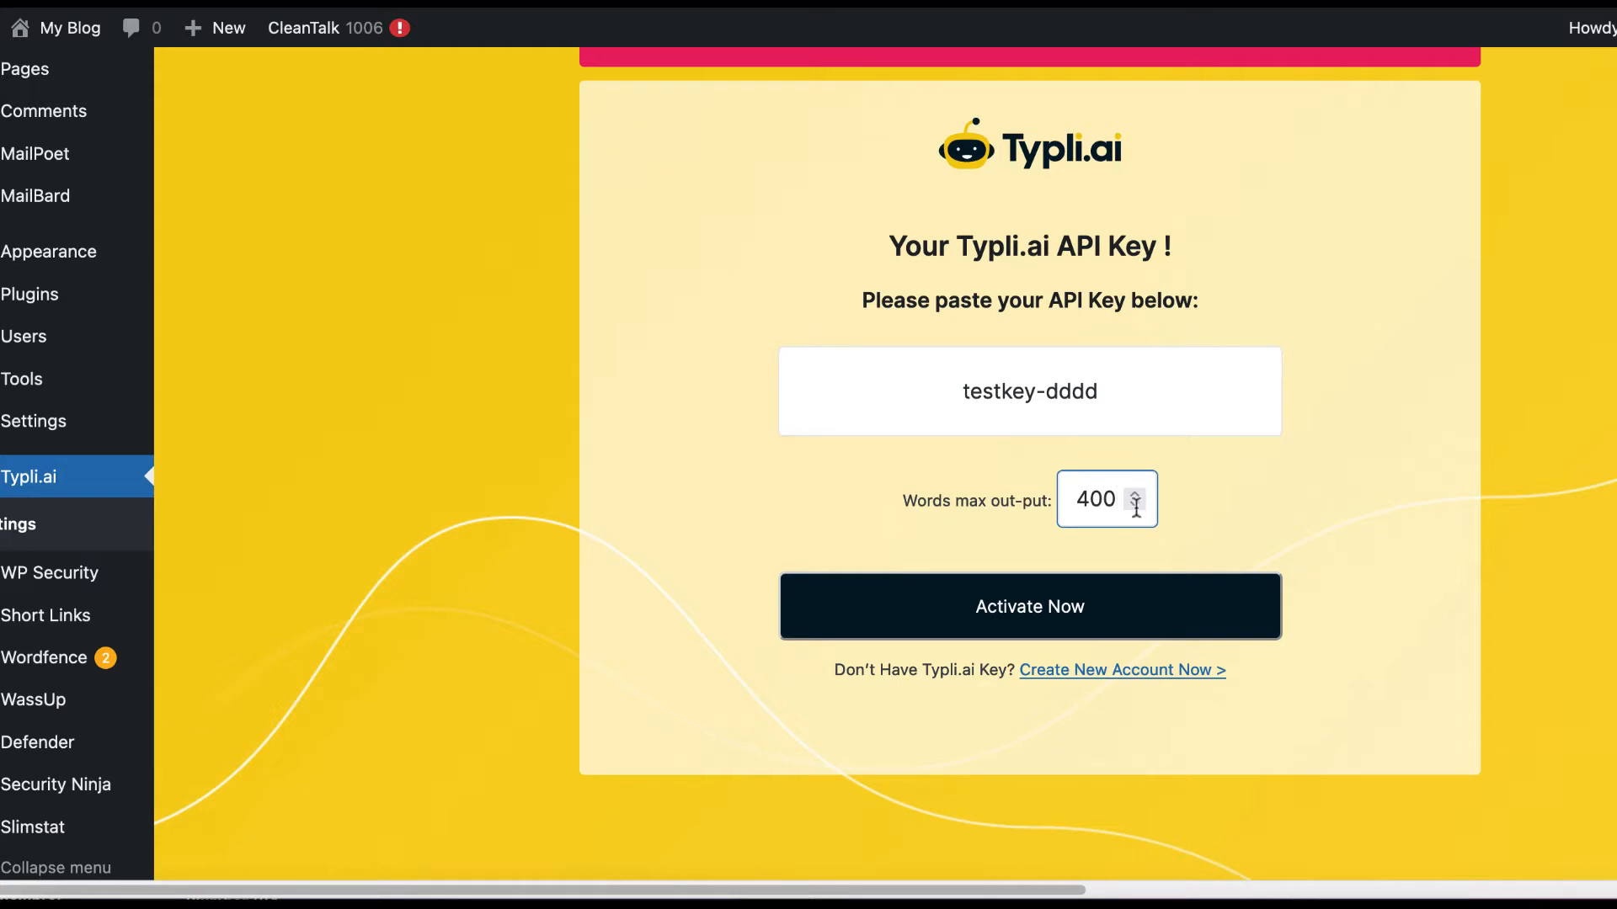
Activate Typli.ai with the entered API key and 400-word output limit.
left_click(1028, 606)
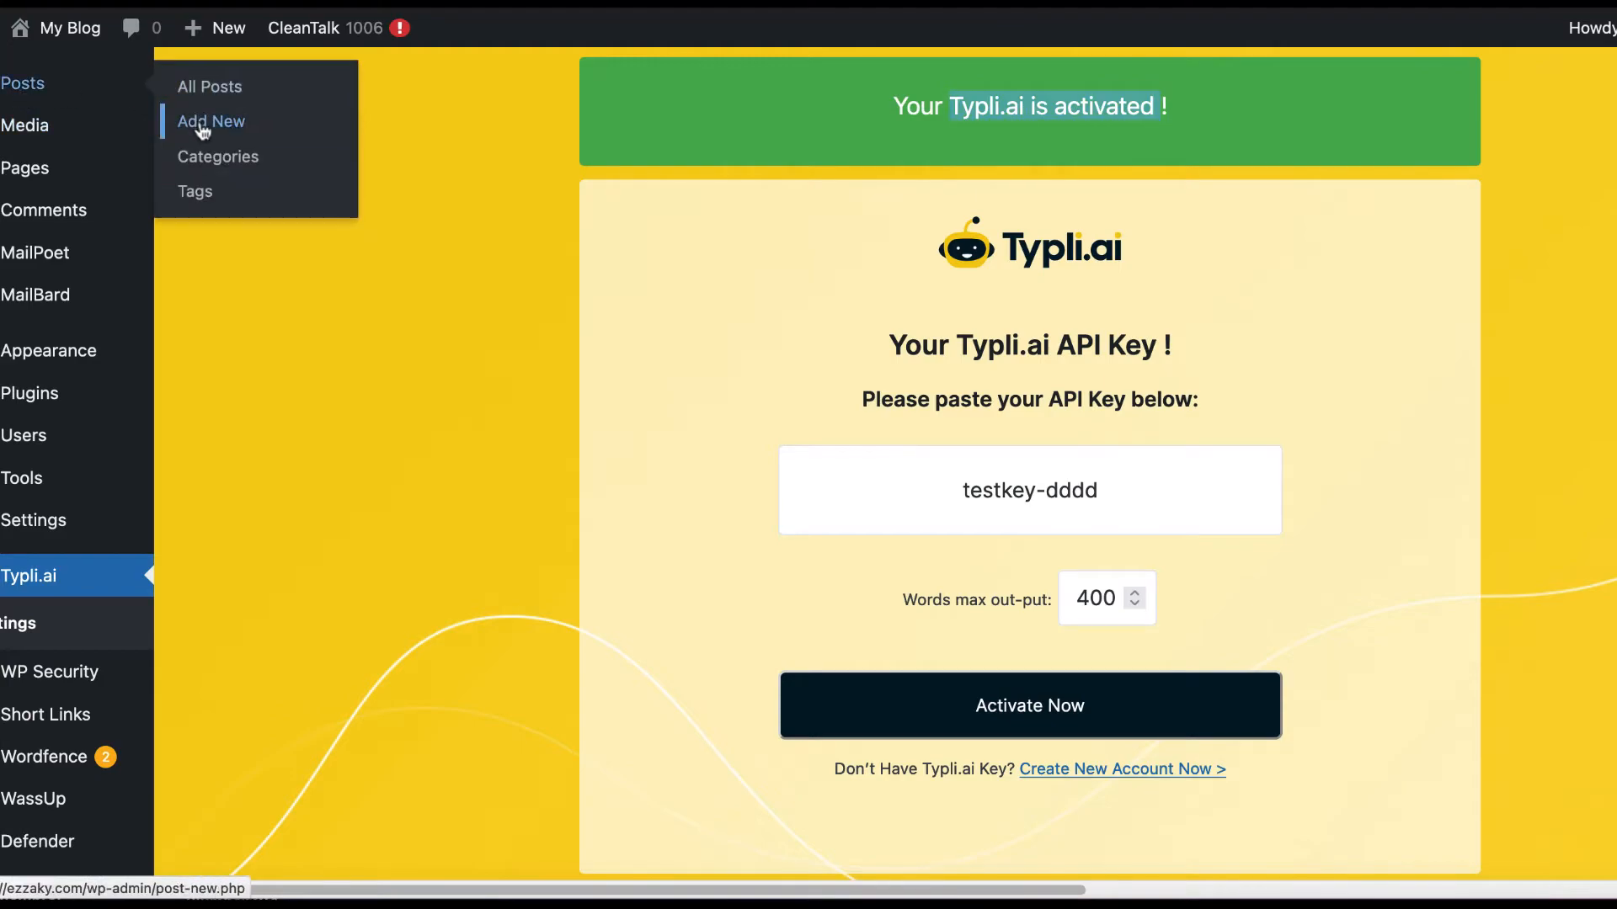
Open the Hello world post and review the generated SEO-friendly article text.
left_click(211, 120)
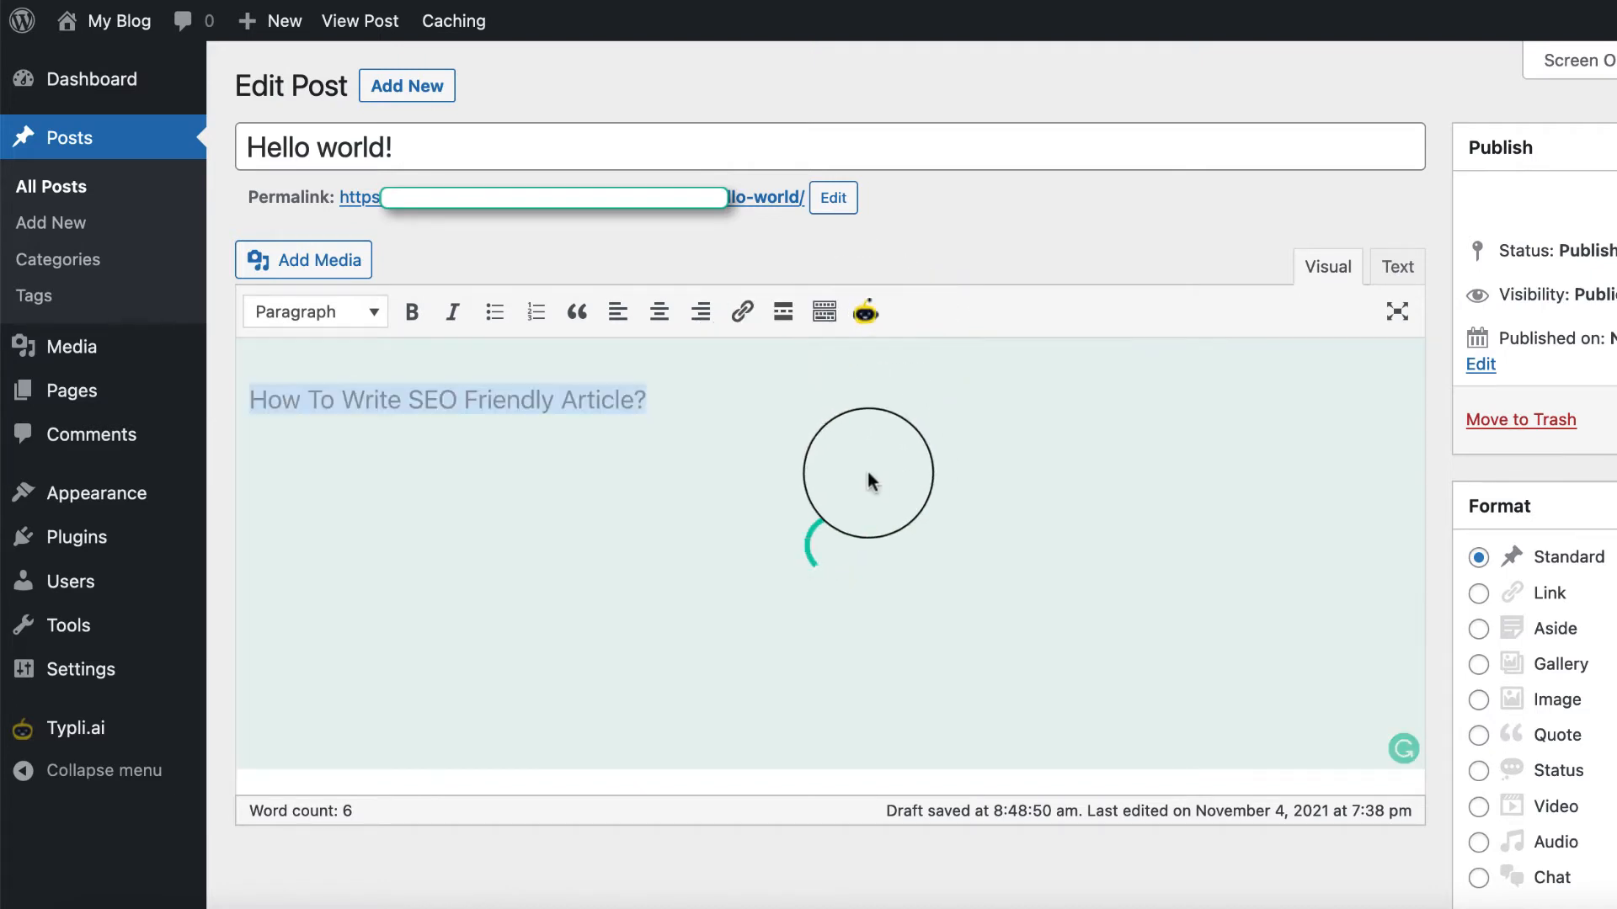
mouse_move(441, 132)
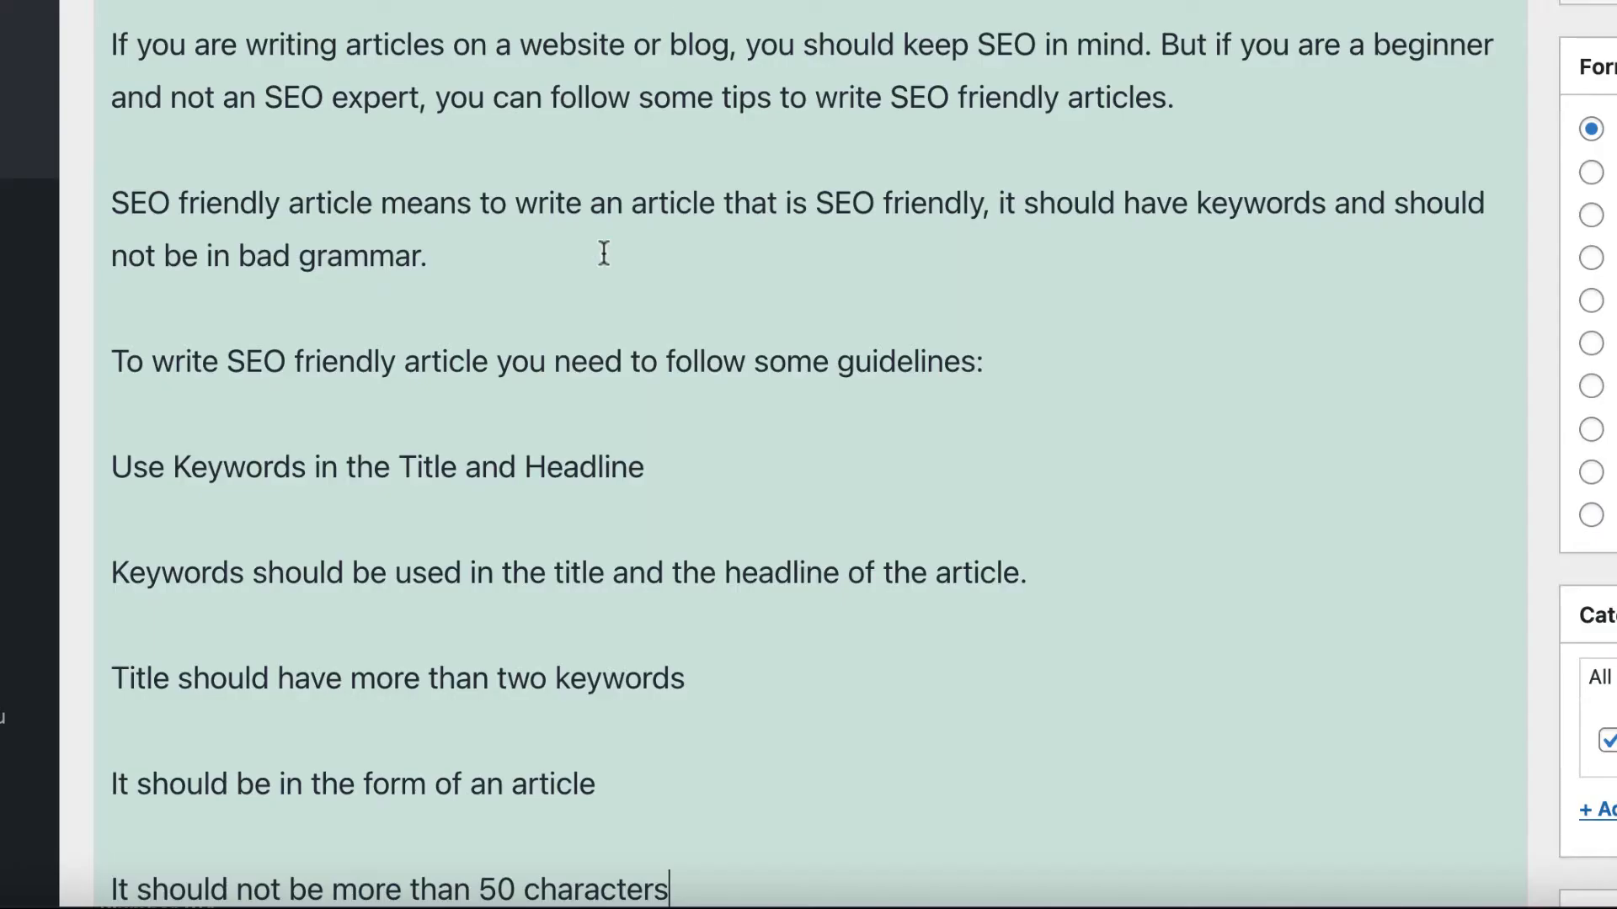
scroll("up", 3)
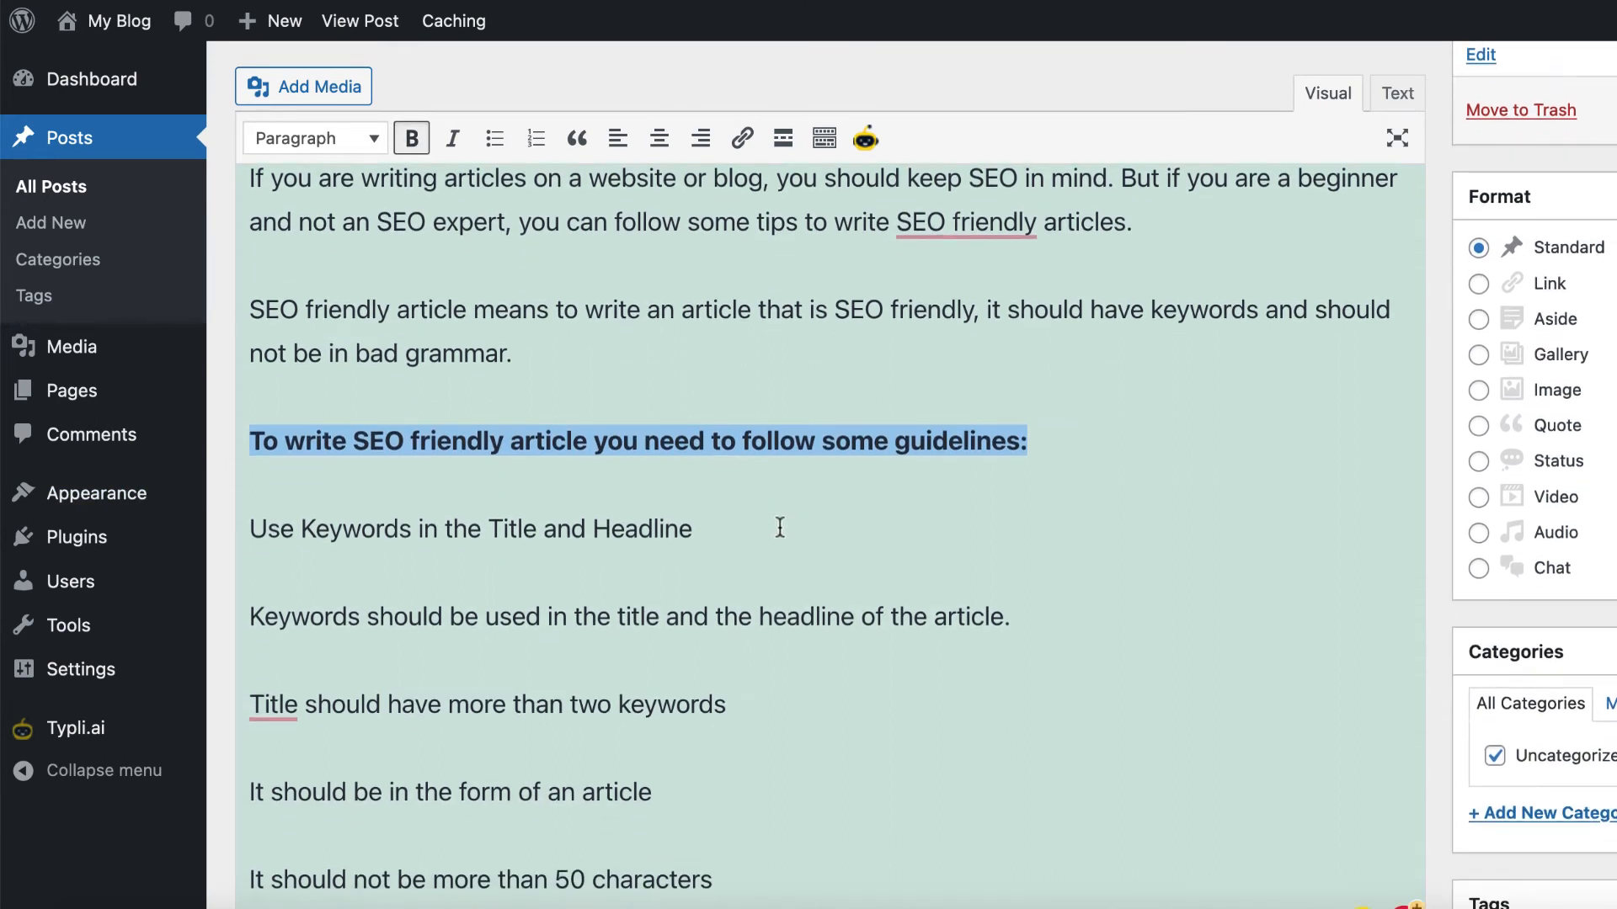
scroll("down", 3)
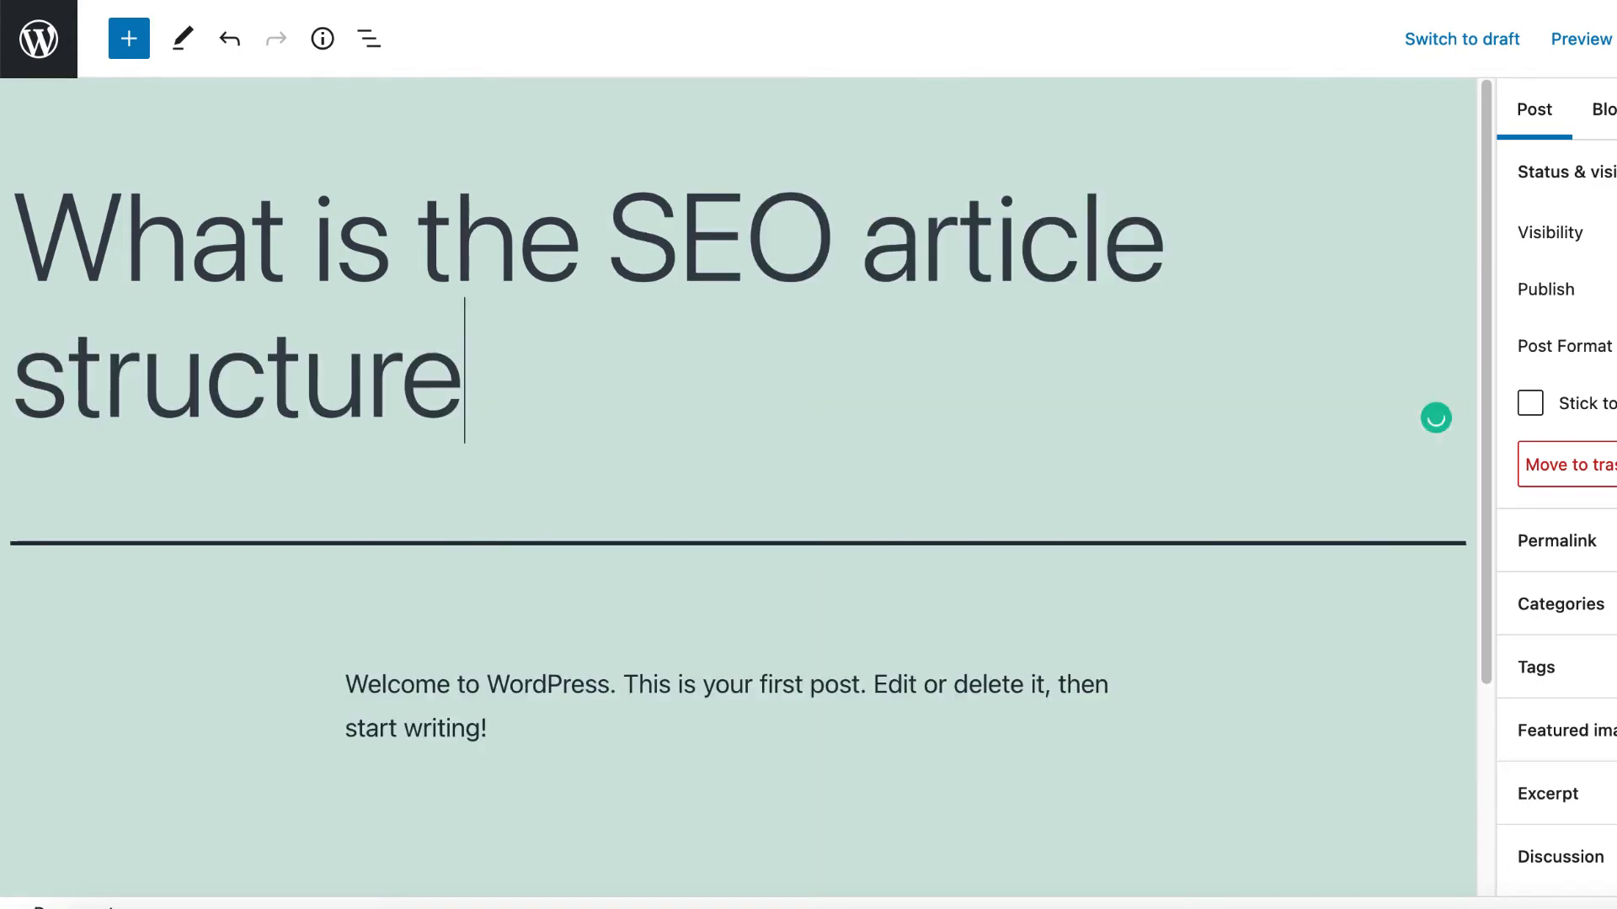
Add '?' to the title and generate Typli.ai article text in the paragraph block.
type("?")
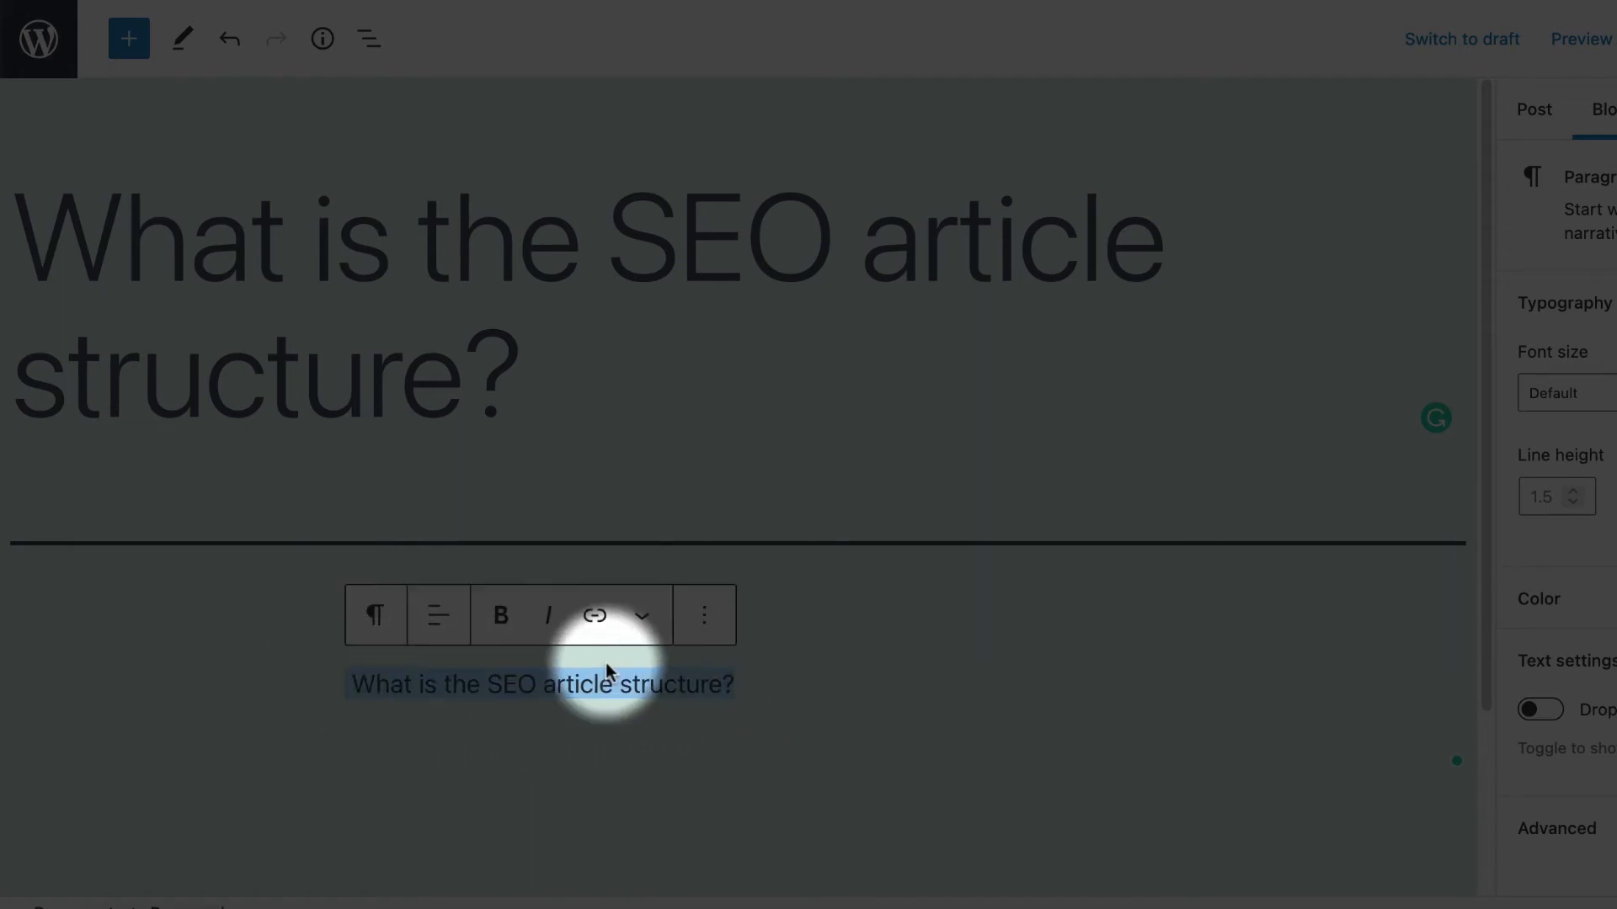
left_click(641, 615)
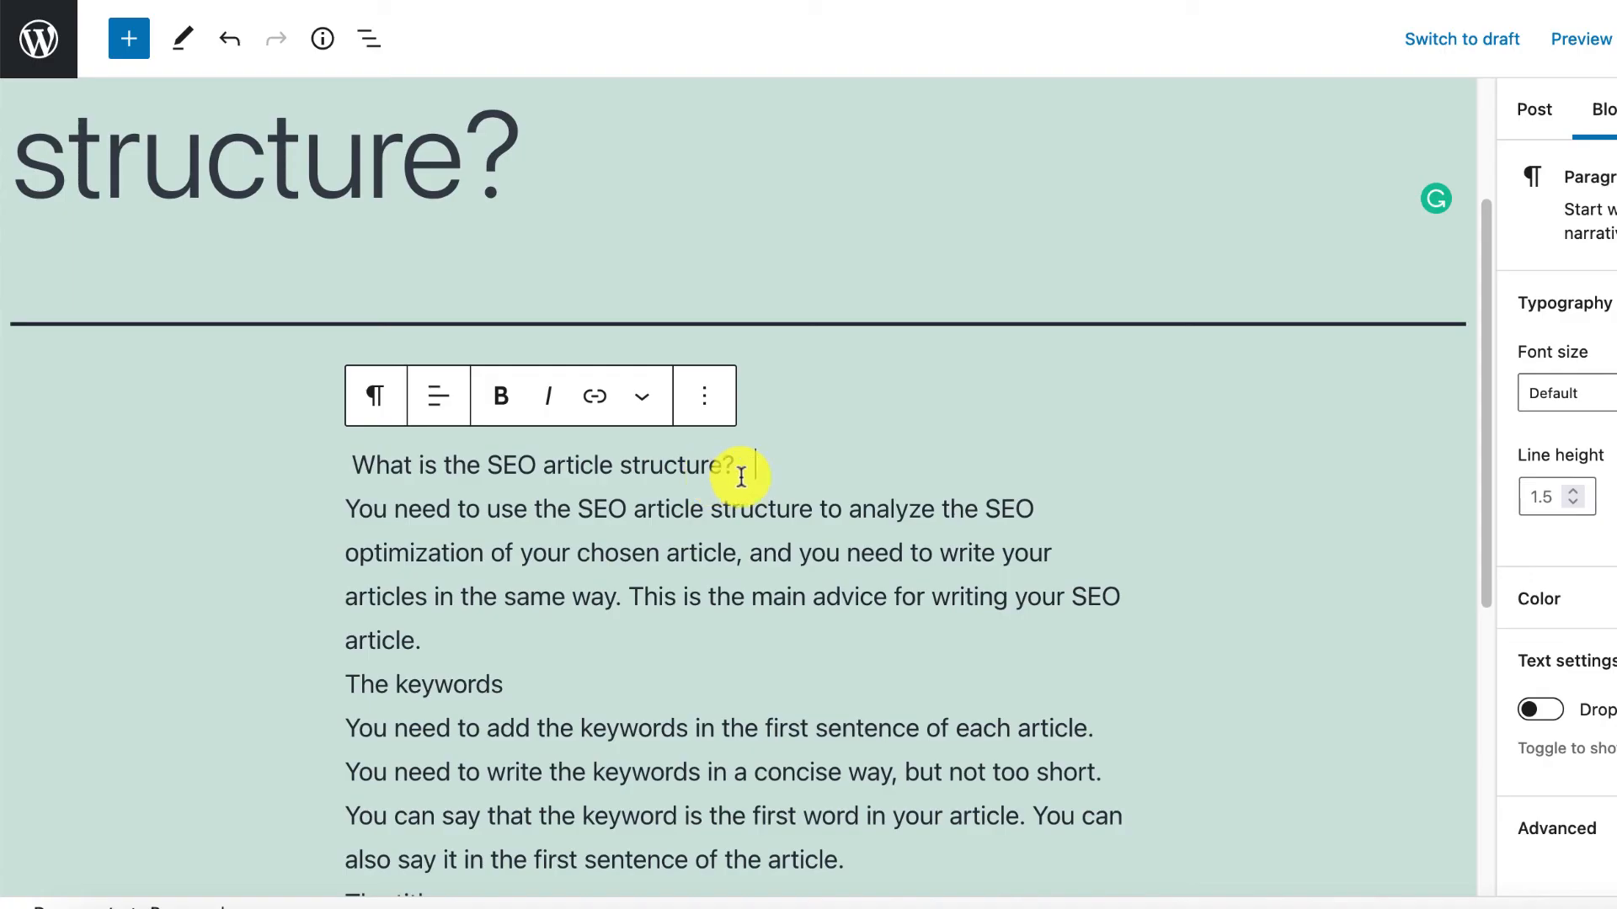
Bold the subheading lines and add a colon after 'The keywords'.
triple_click(536, 465)
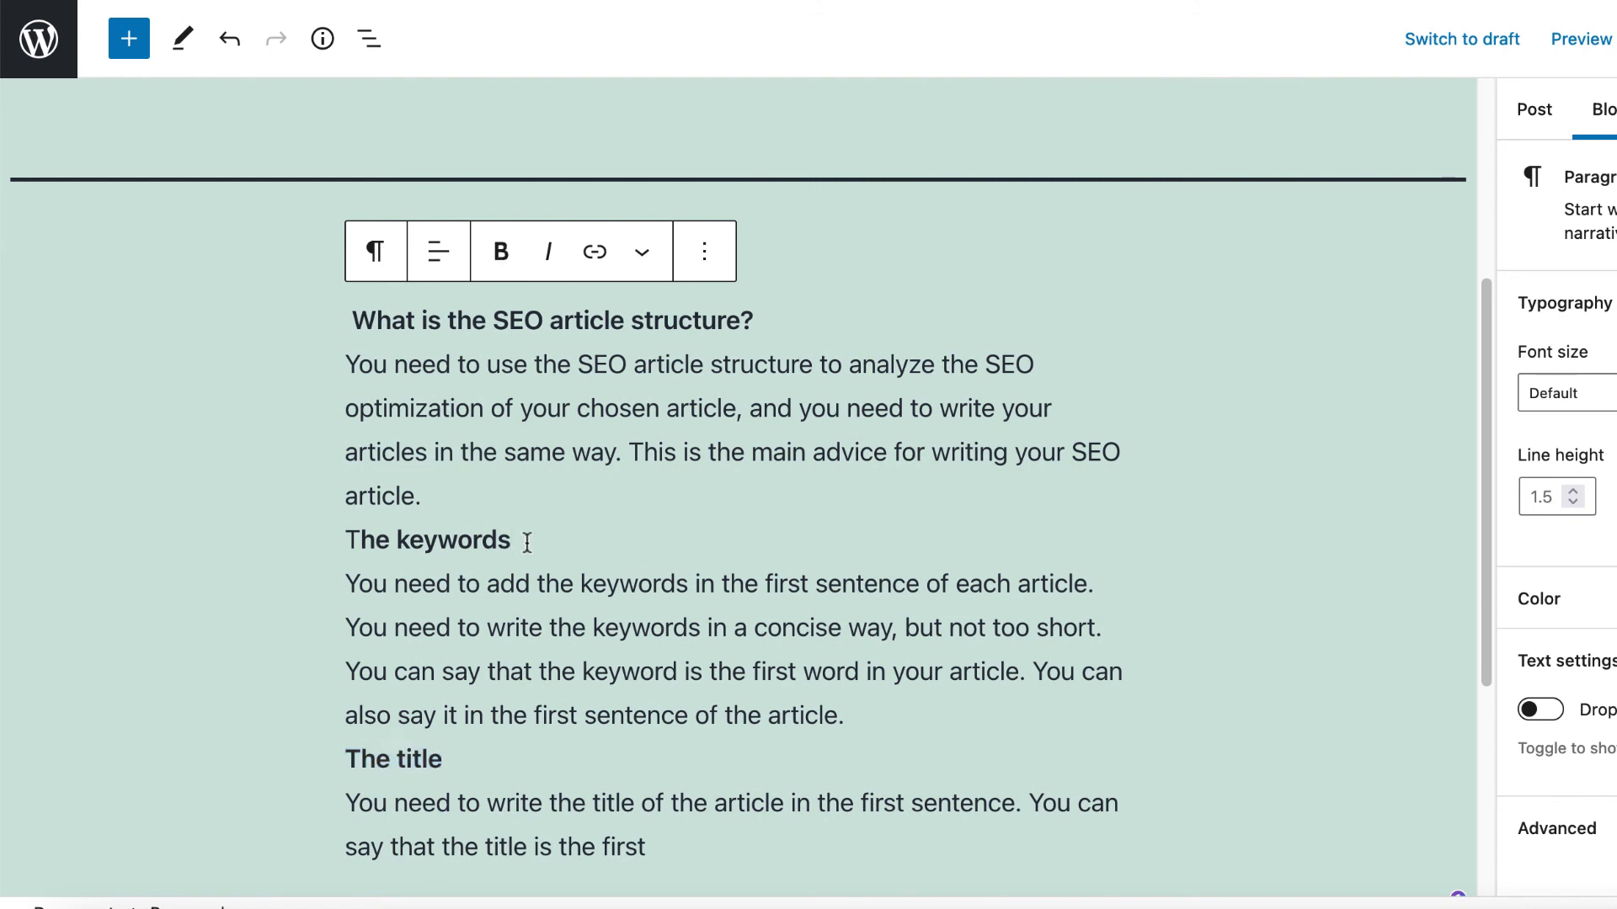
type(":")
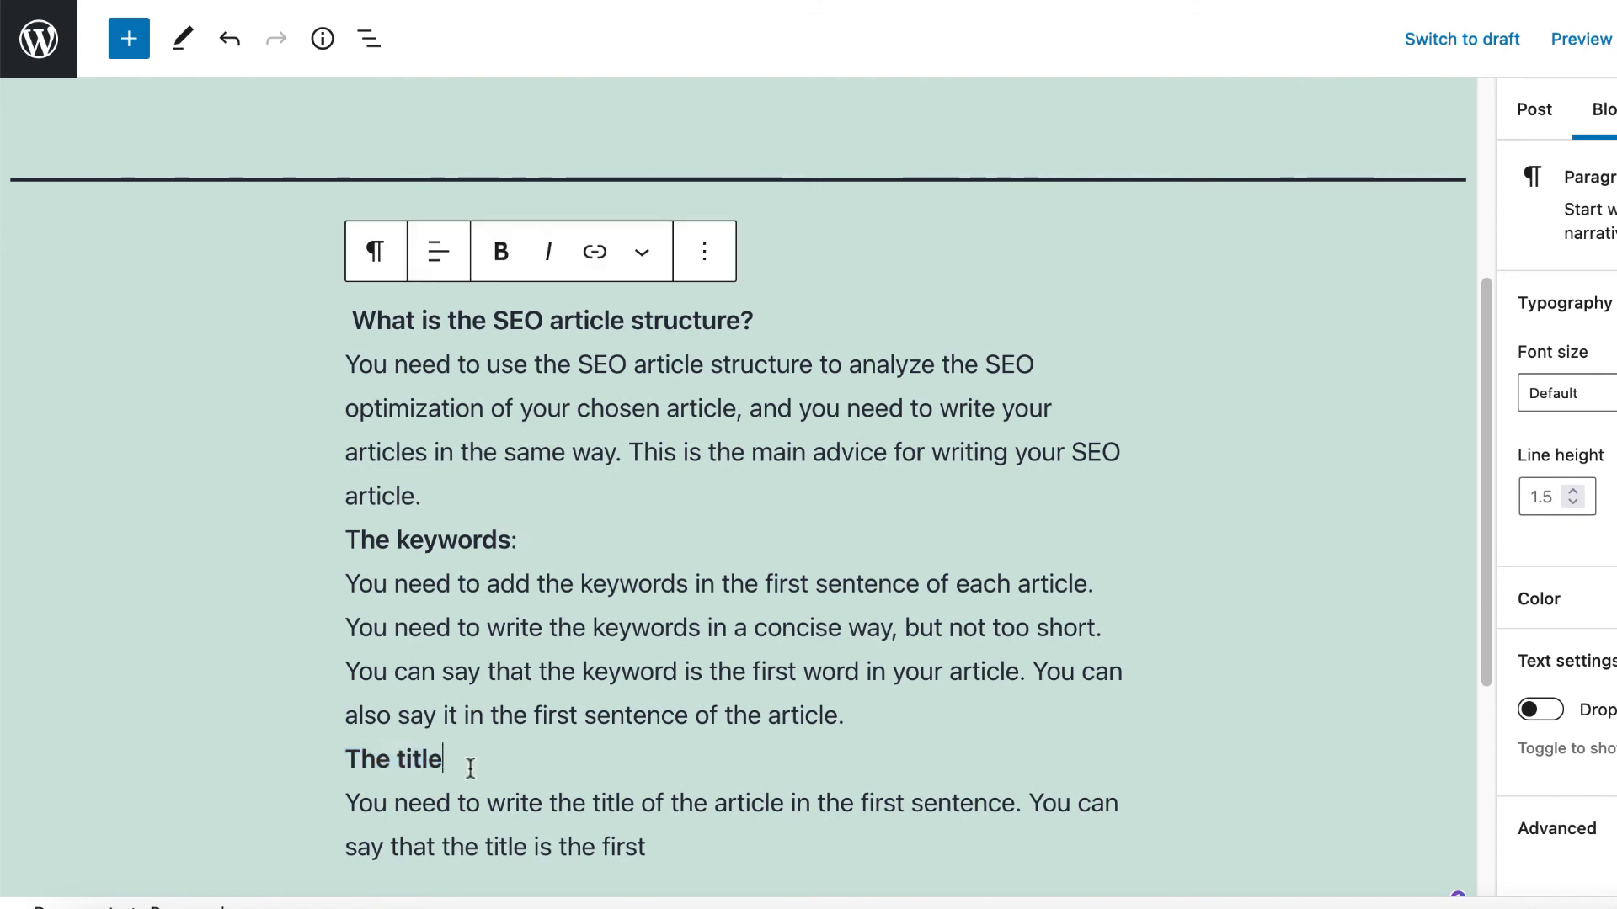